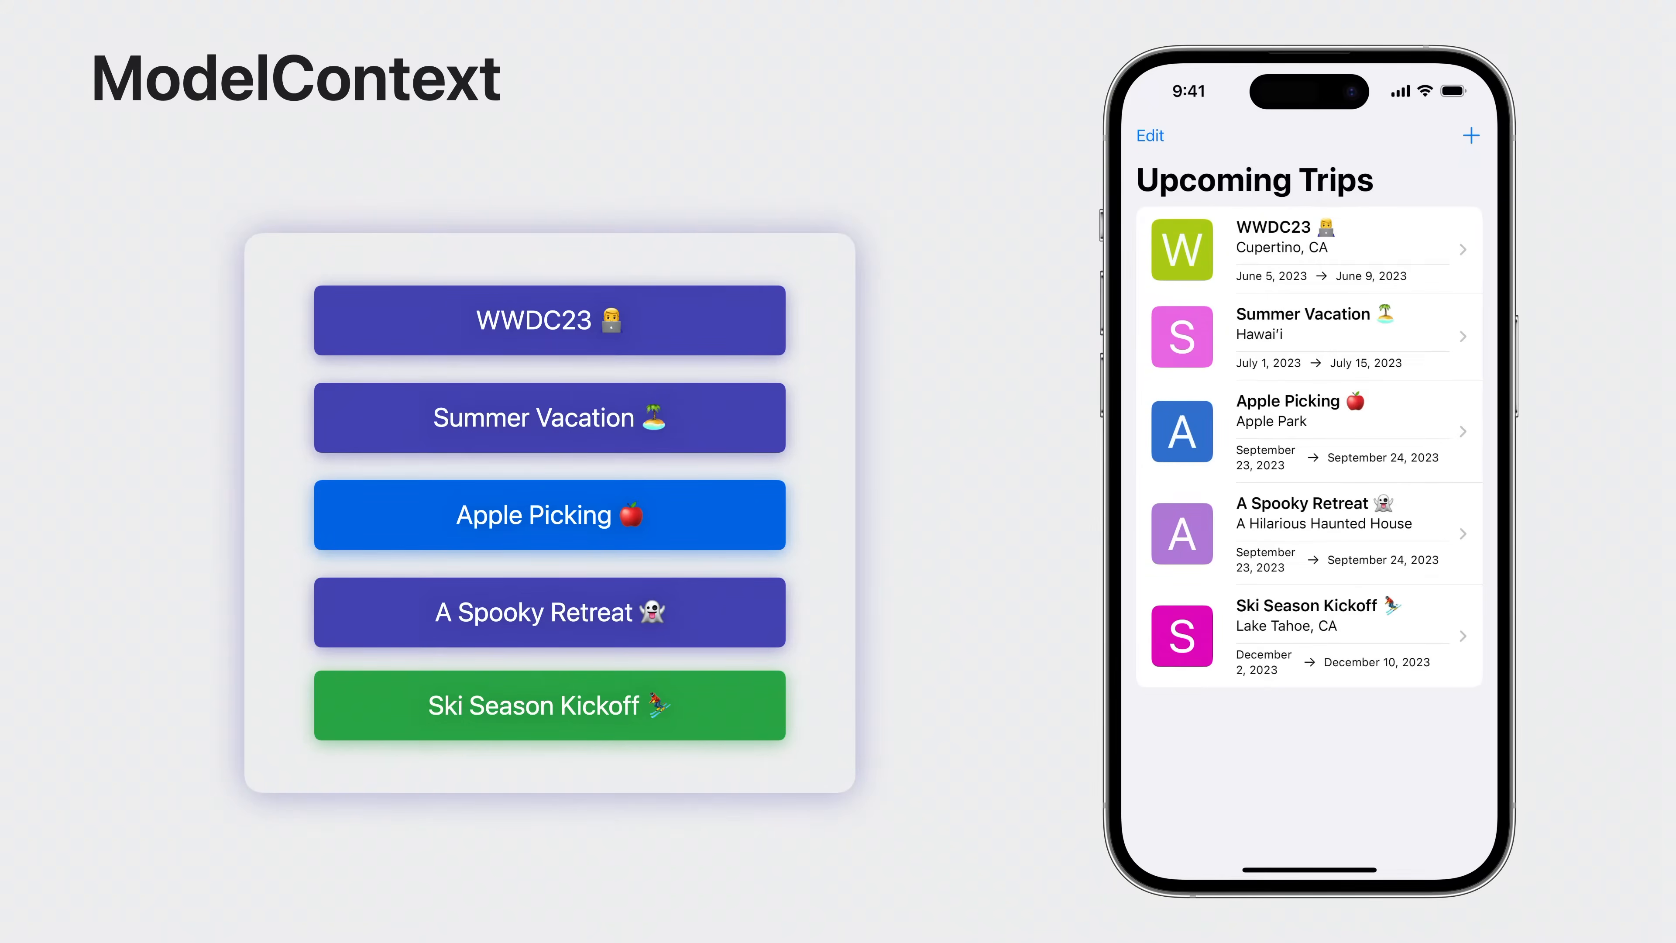
Advance the slide so A Spooky Retreat is swipe-deleted and marked red in ModelContext
left_click(548, 612)
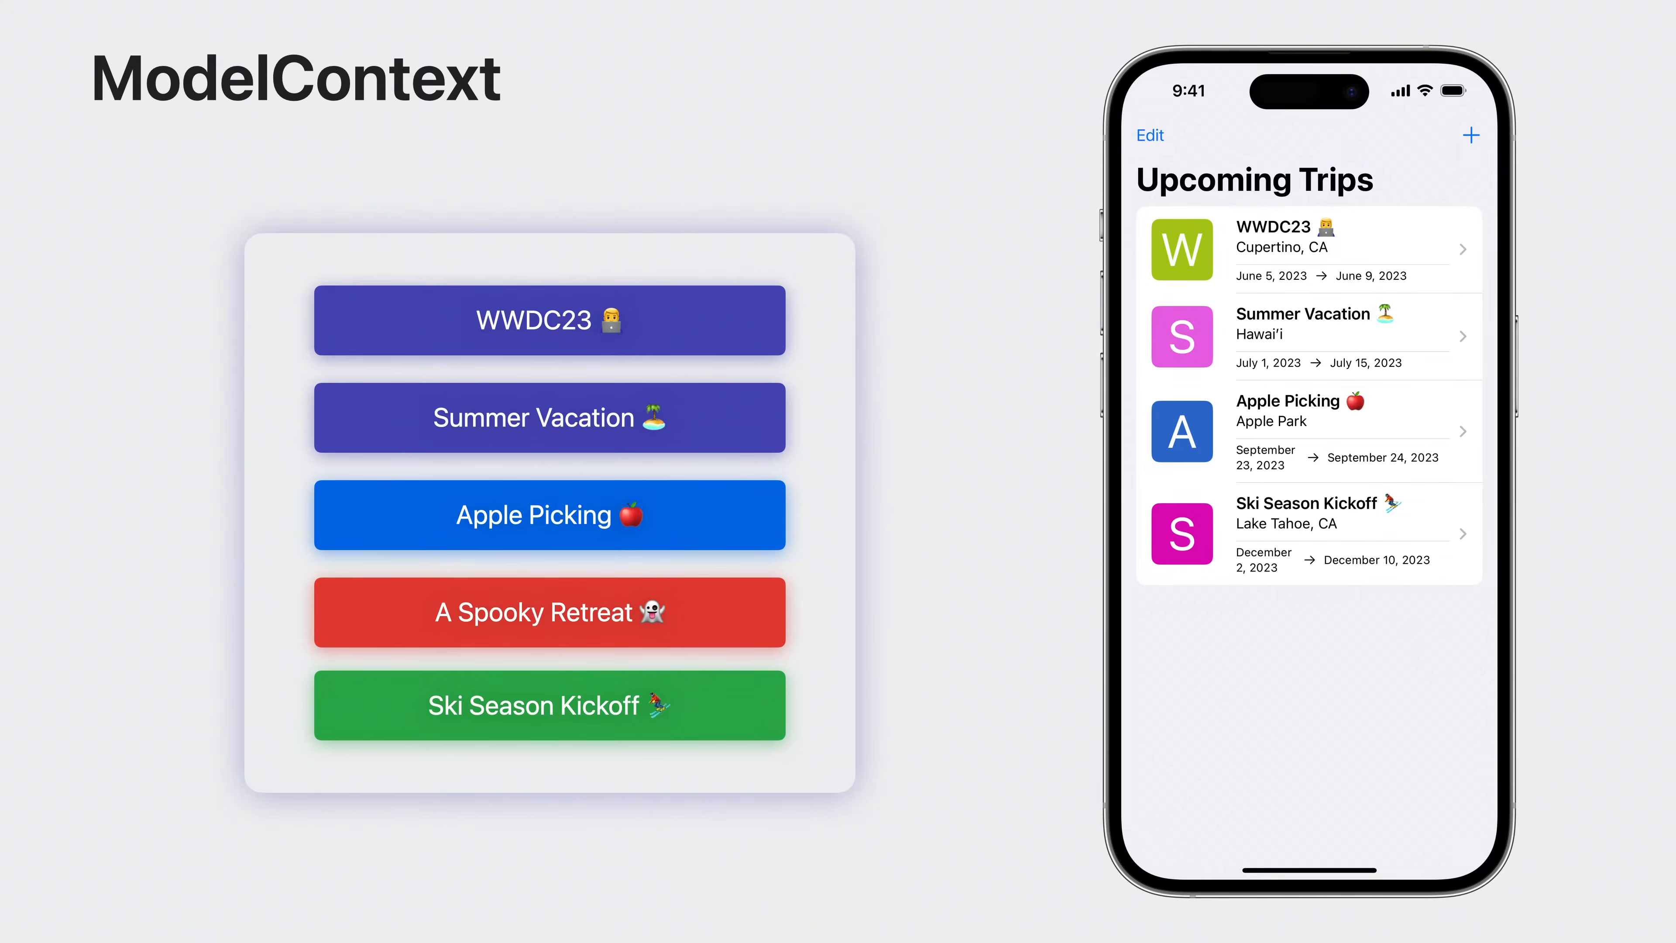
Advance through the shake-to-undo animation, restoring A Spooky Retreat with all ModelContext trips purple
left_click(548, 613)
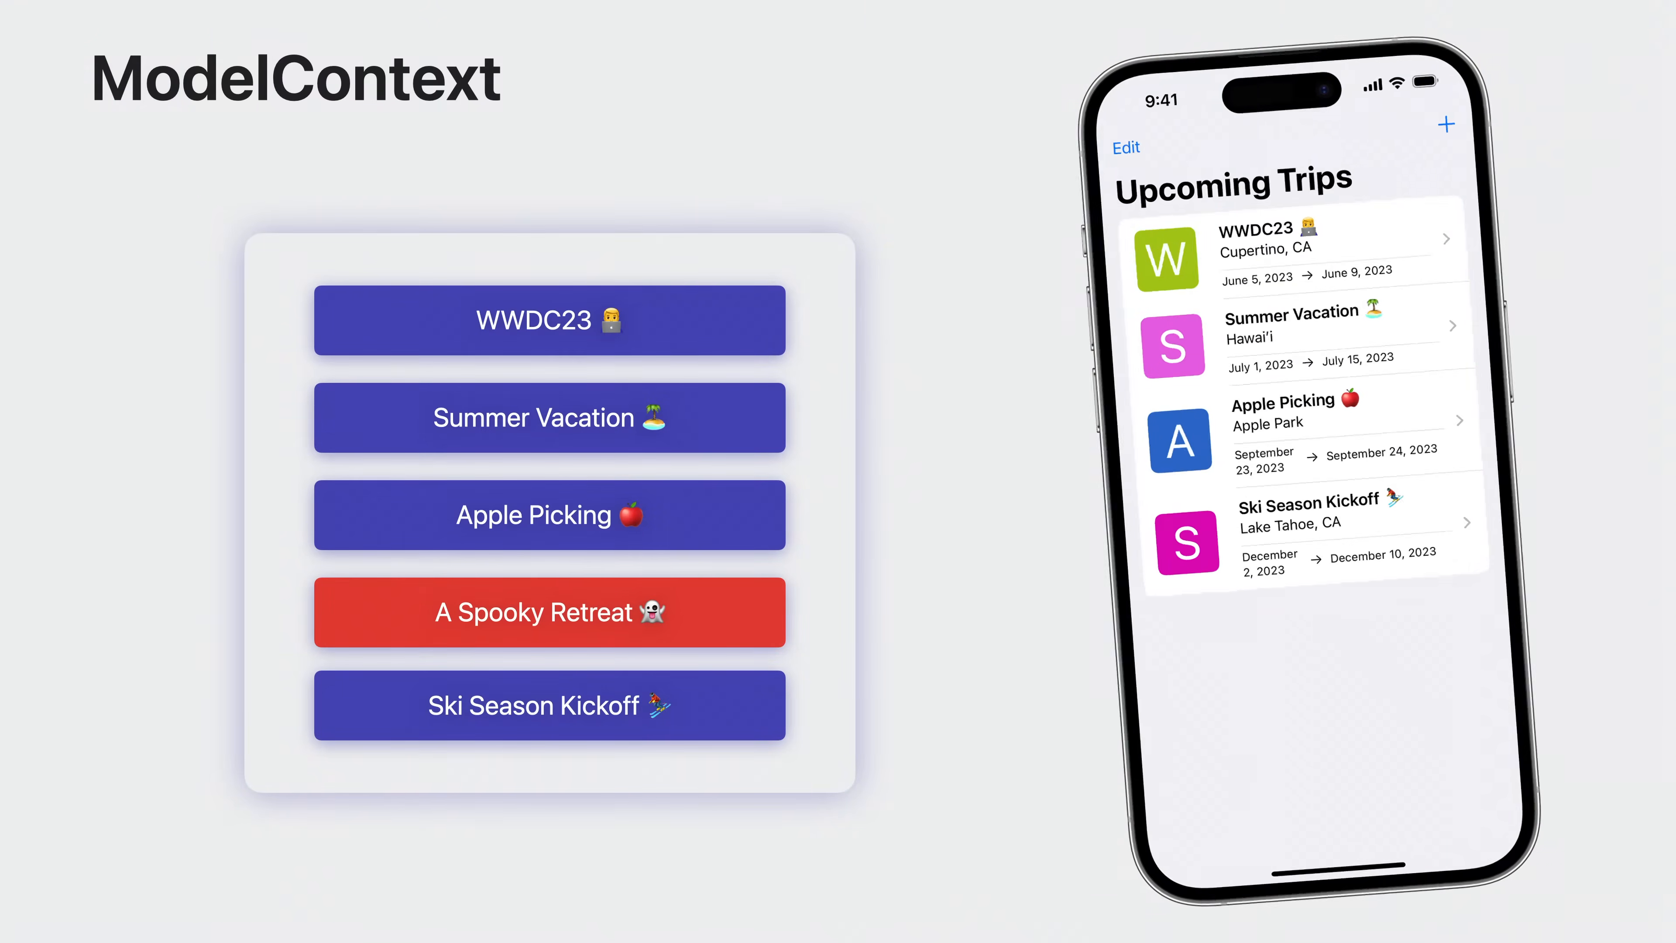
left_click(548, 611)
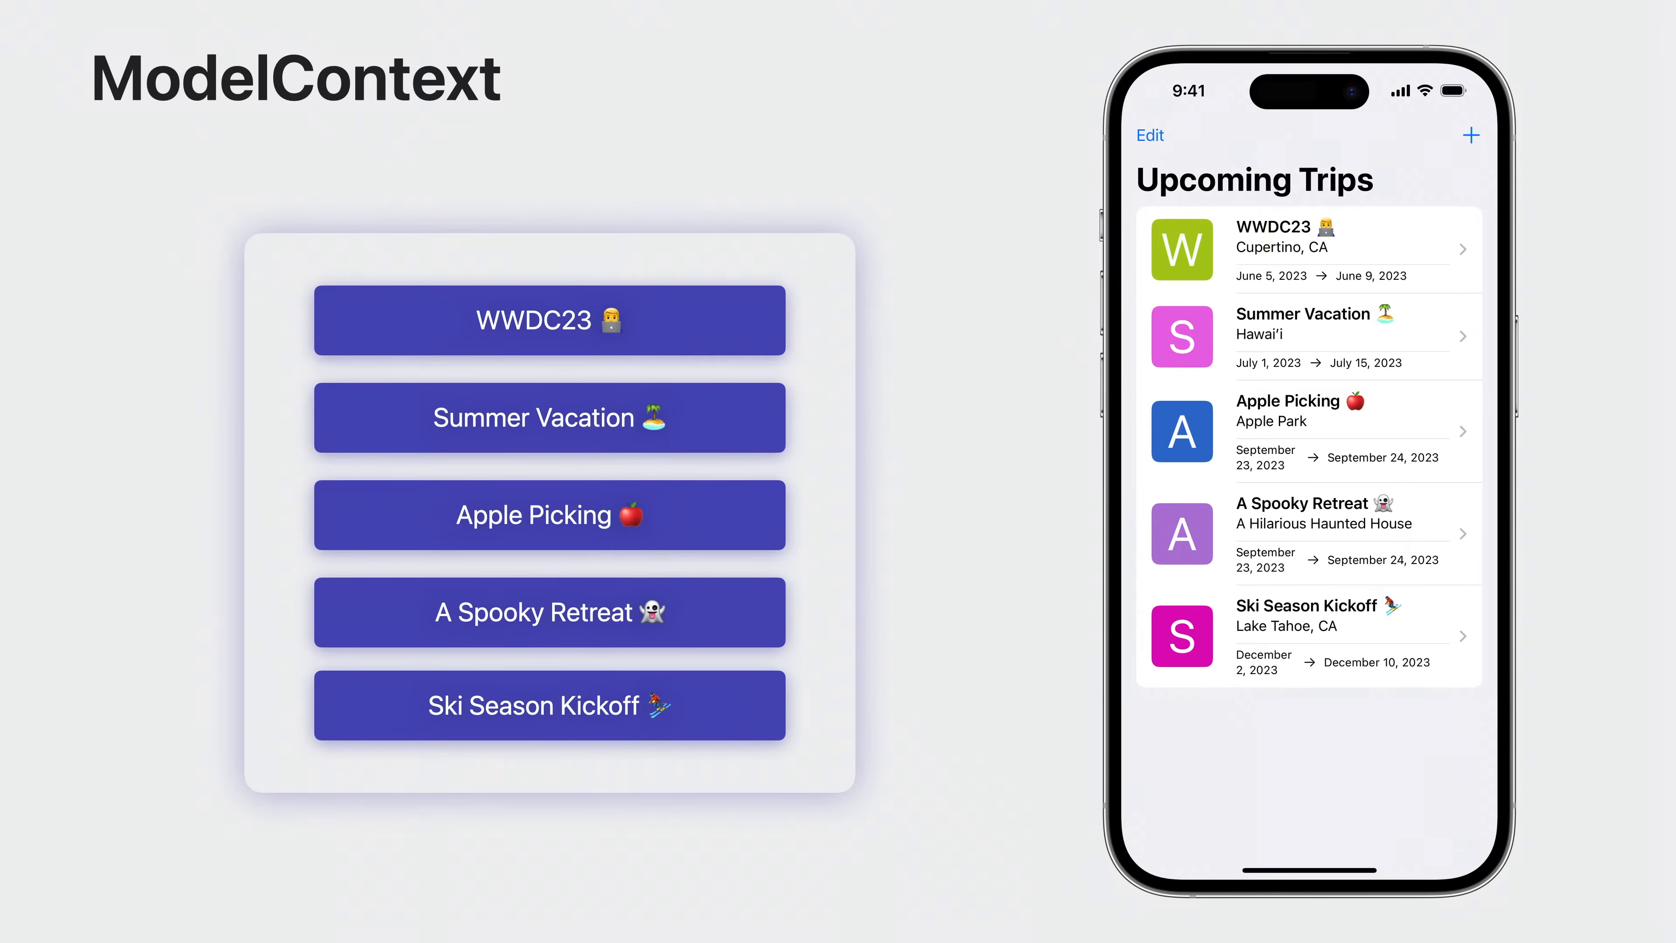